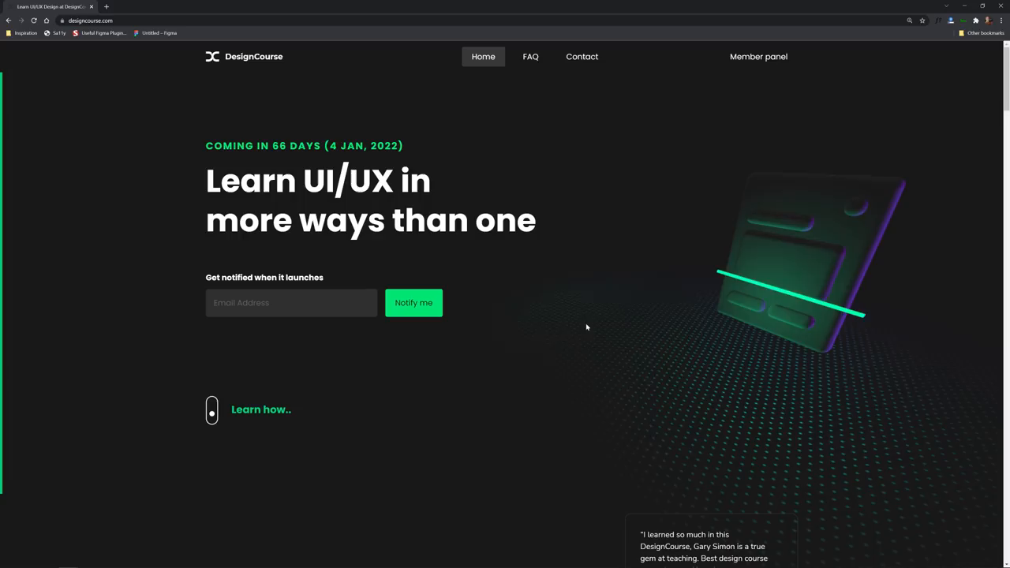
Scroll the DesignCourse page before returning to the XD space layout
scroll("down", 3)
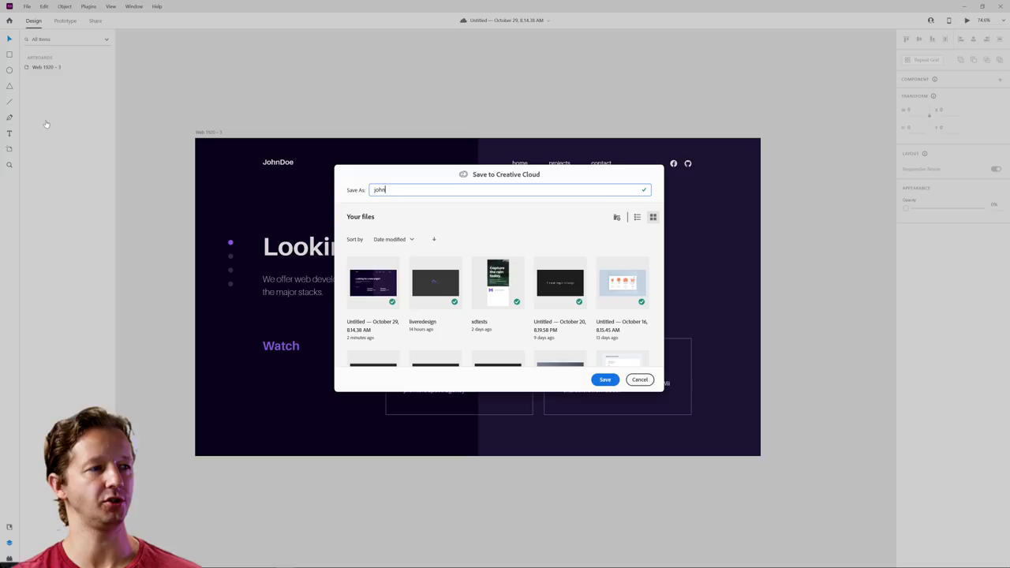
Save the space-layout design to Creative Cloud under its new name
left_click(606, 379)
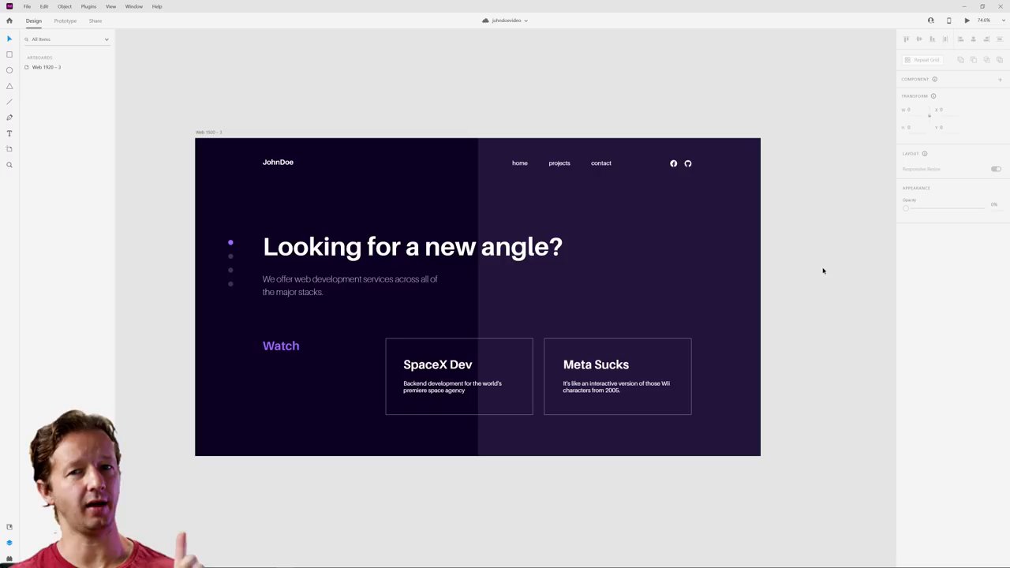
mouse_move(622, 96)
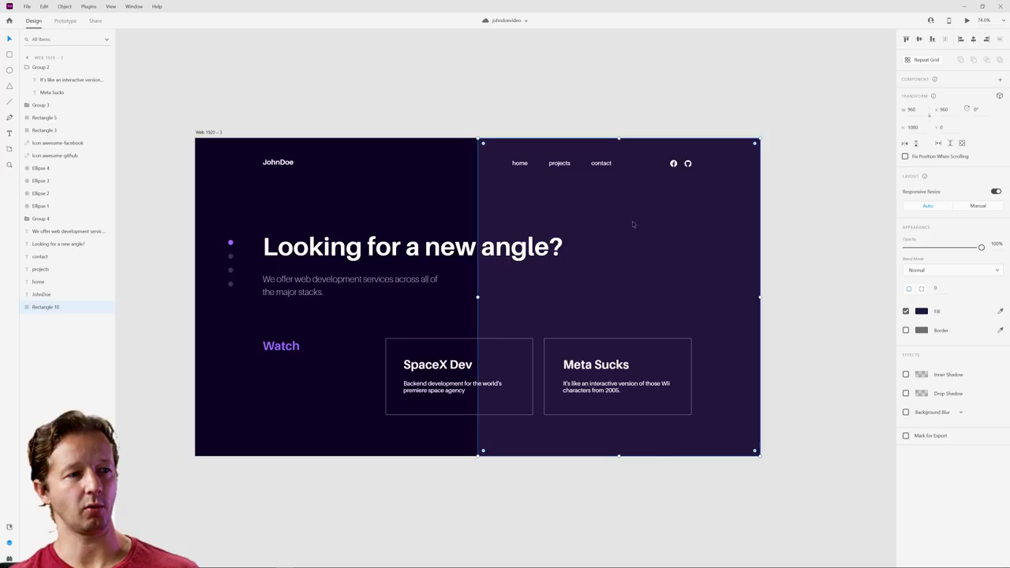
Bring up Chrome to find the Pexels purple particle-wave background video
left_click(441, 212)
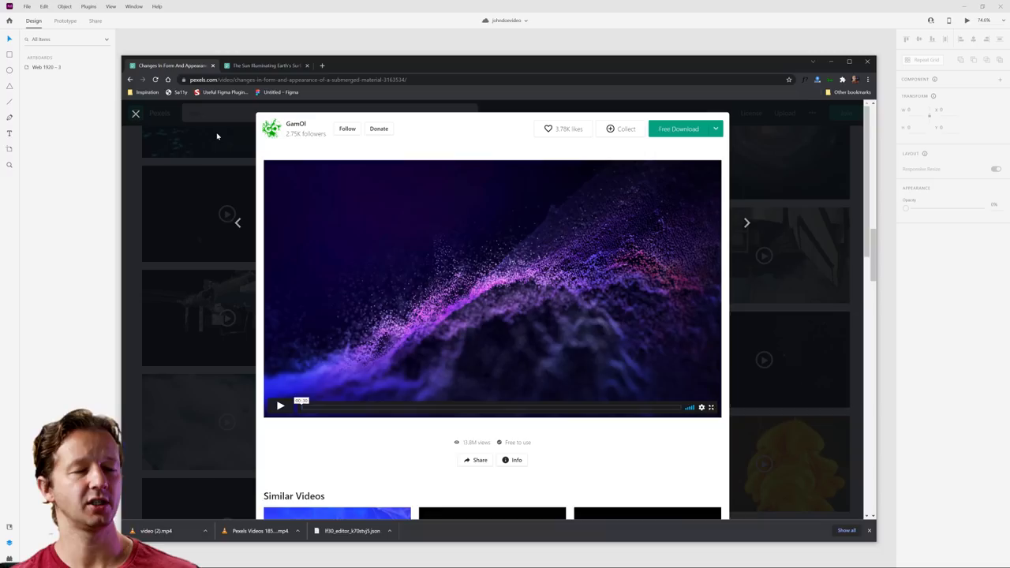
Play the purple particle-wave preview on Pexels, then stop it
left_click(281, 408)
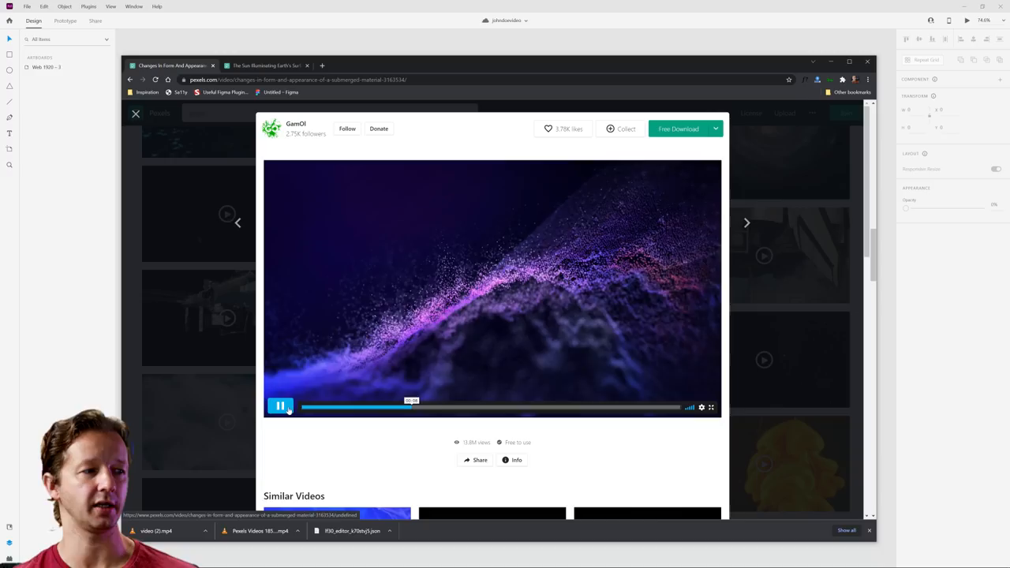
left_click(717, 129)
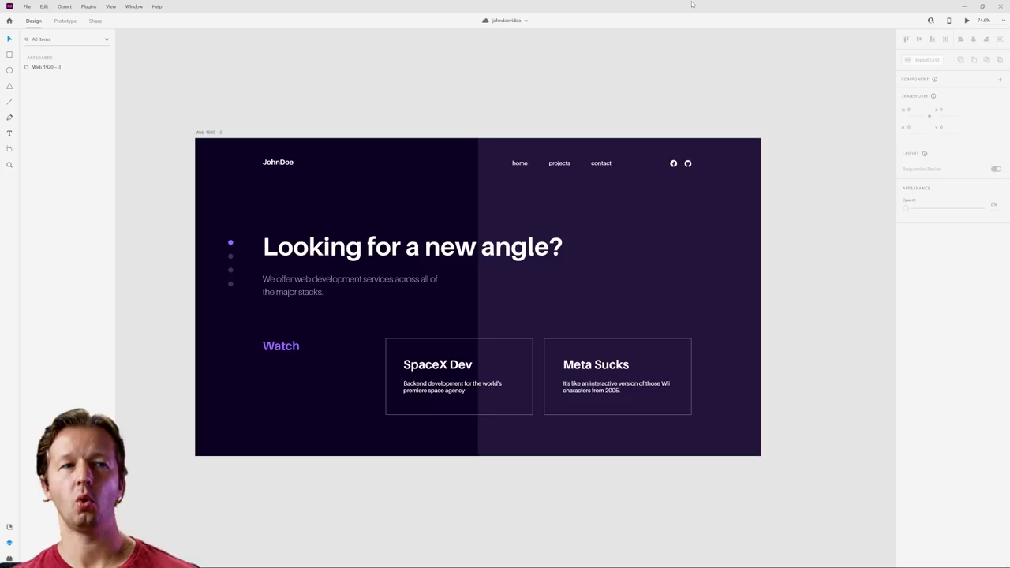
Place the downloaded particle video into the right rectangle and start Desktop Preview
left_click(619, 297)
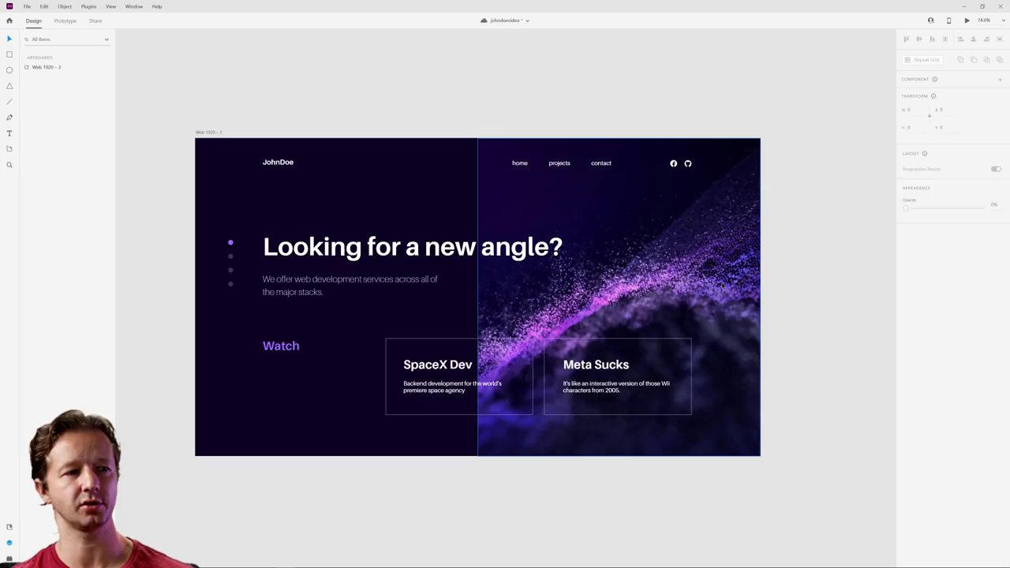
left_click(476, 296)
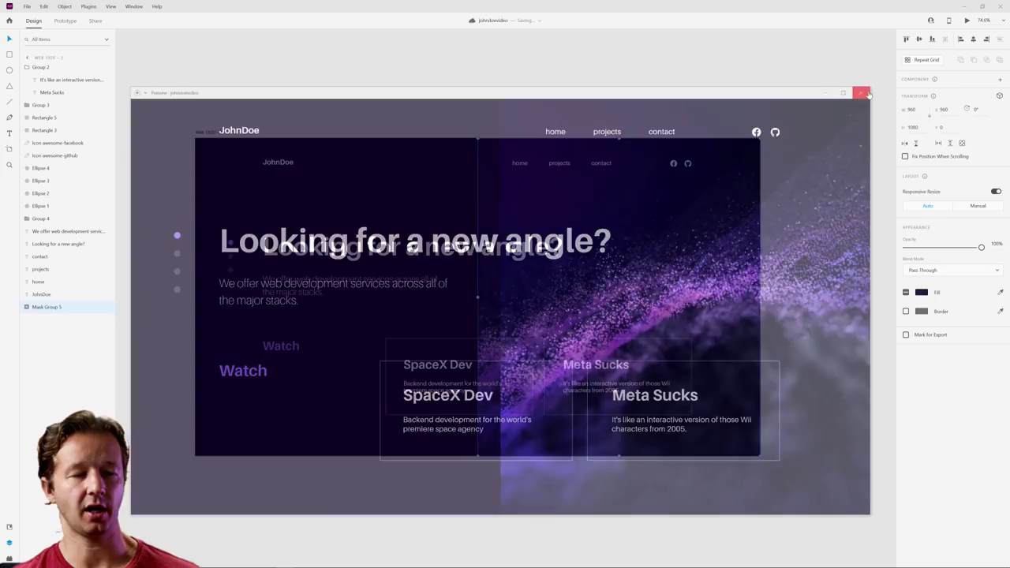
Close the preview and select the video inside its mask group to reposition it
left_click(861, 92)
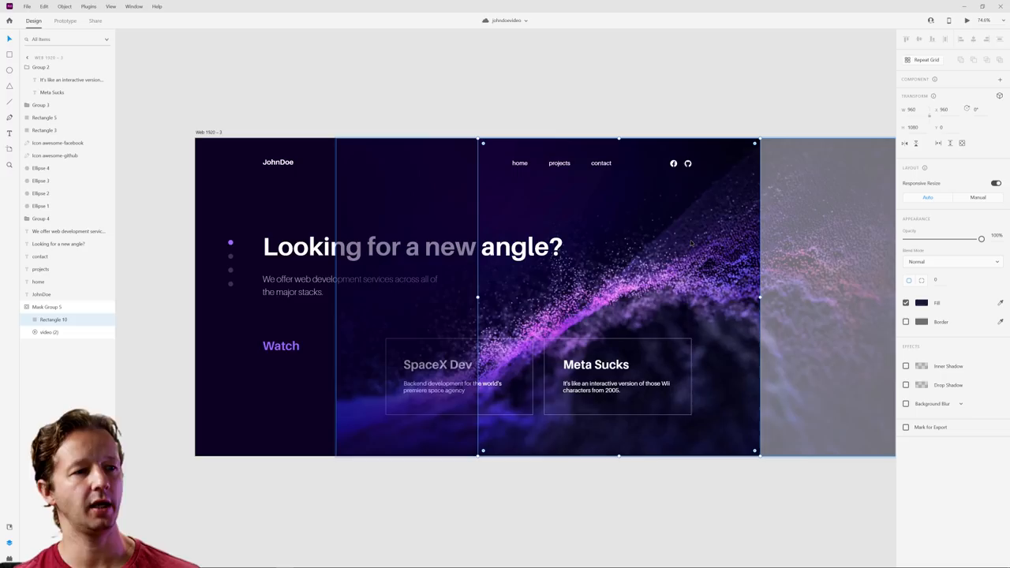
left_click(47, 331)
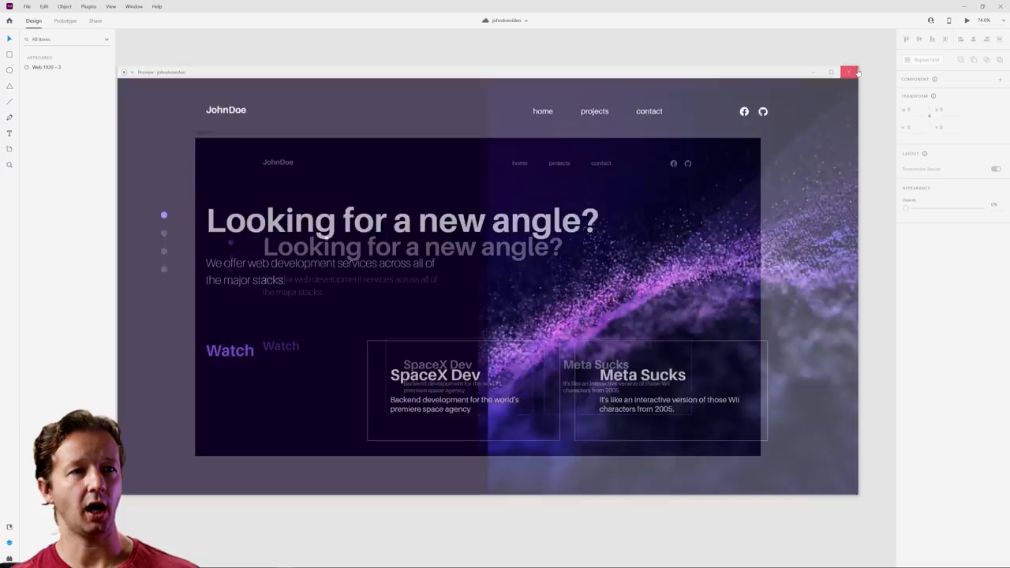
Switch to the browser and browse LottieFiles right-arrow animation results
left_click(849, 73)
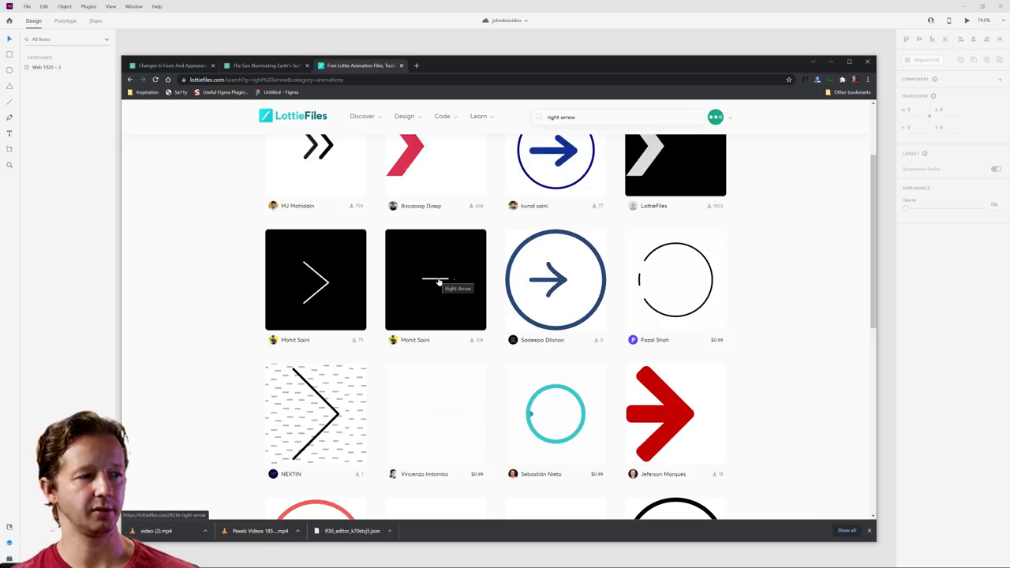
scroll("up", 3)
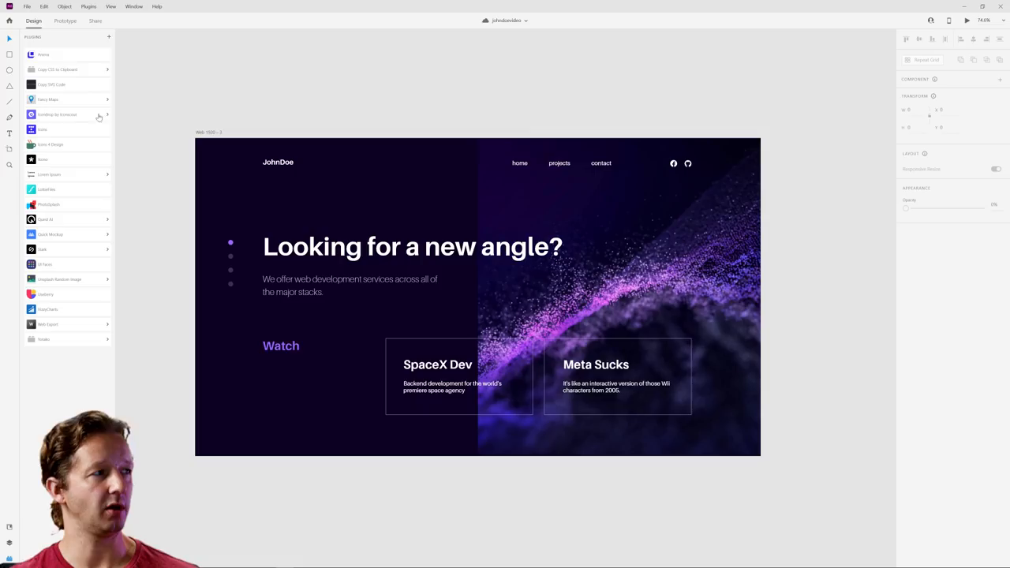
Launch the LottieFiles plugin and scroll its featured animations list
left_click(46, 189)
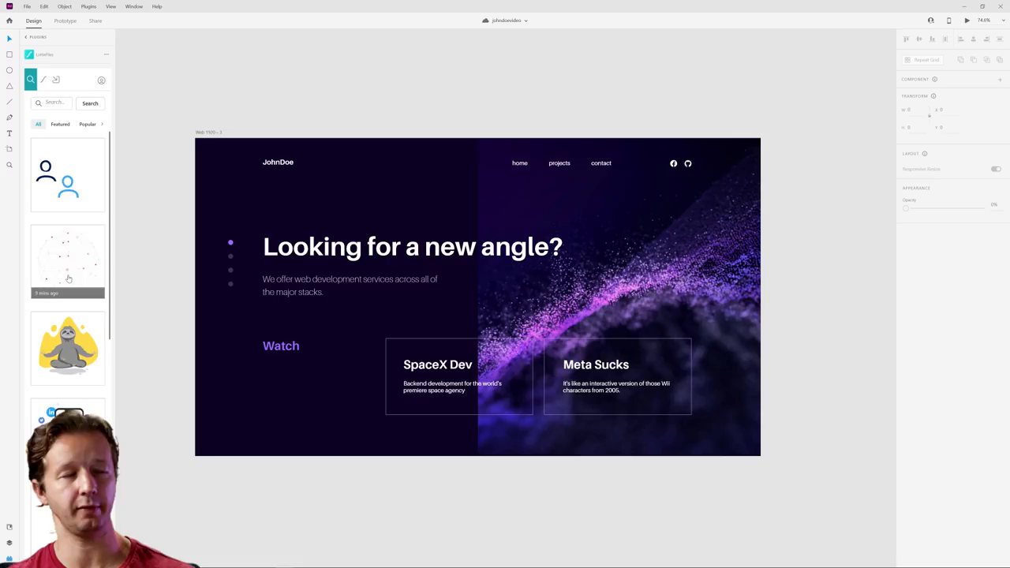
scroll("down", 3)
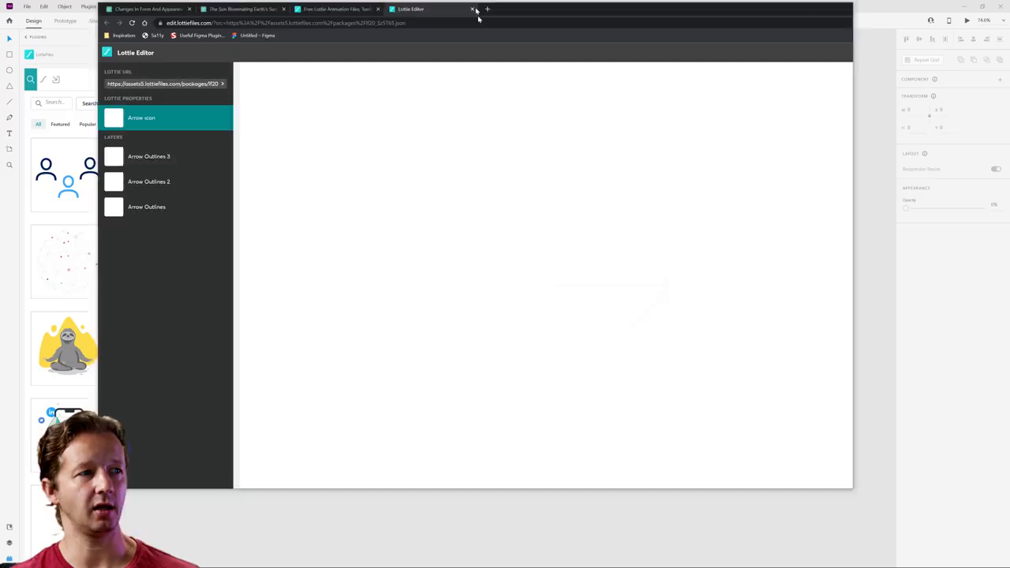
Maximize the Lottie Editor window showing the arrow animation
left_click(474, 10)
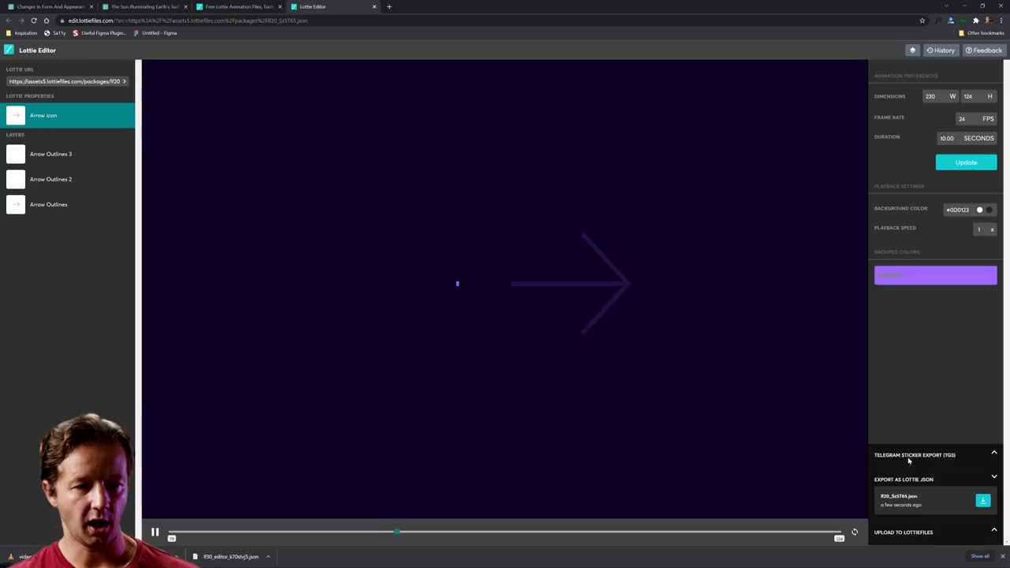
left_click(983, 500)
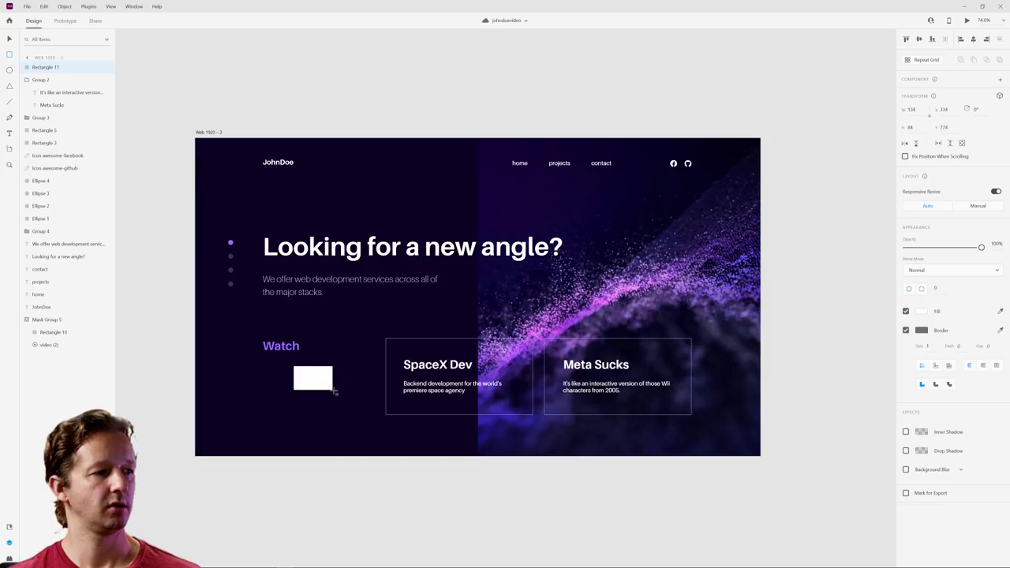
Select the small rectangle beside Watch to hold the arrow animation
left_click(906, 330)
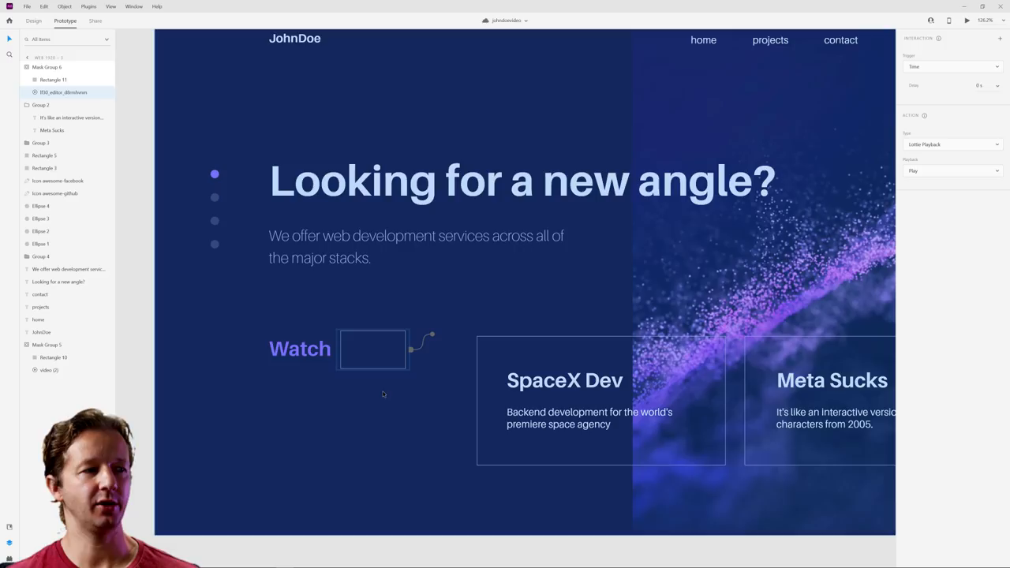
Back in Design mode, set the Lottie arrow layer's Media Playback to Play Automatically
left_click(33, 20)
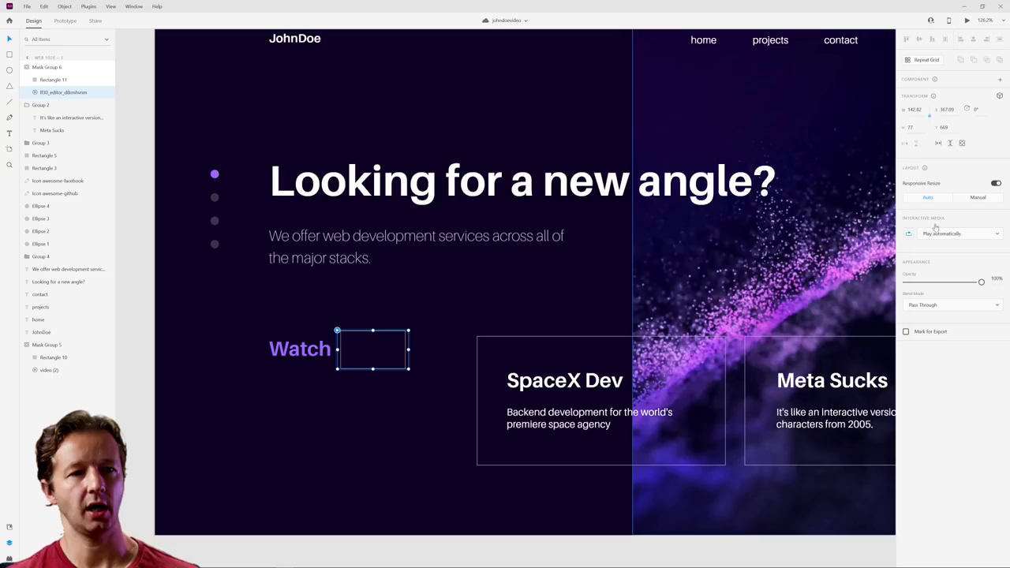
mouse_move(734, 254)
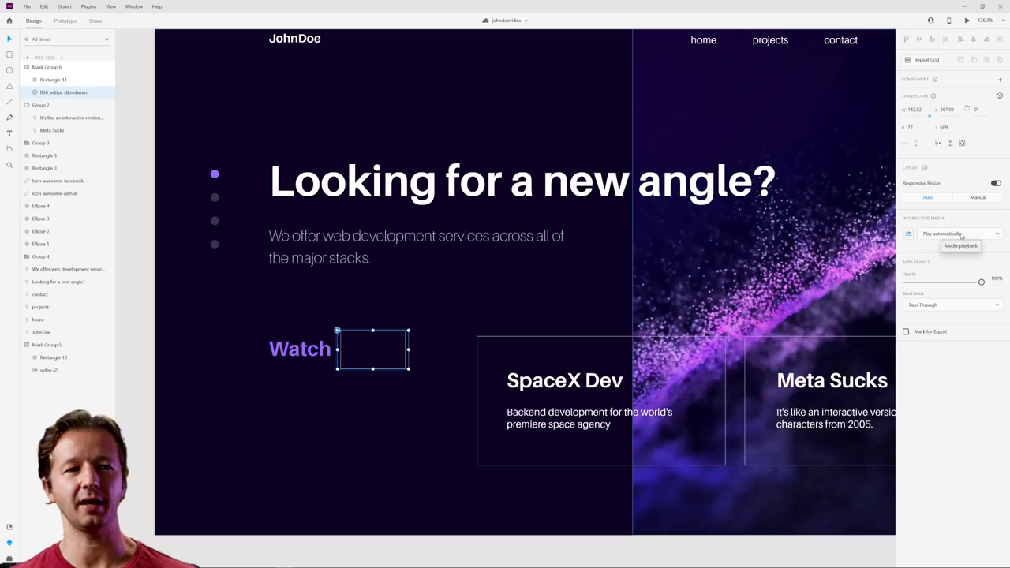
left_click(960, 234)
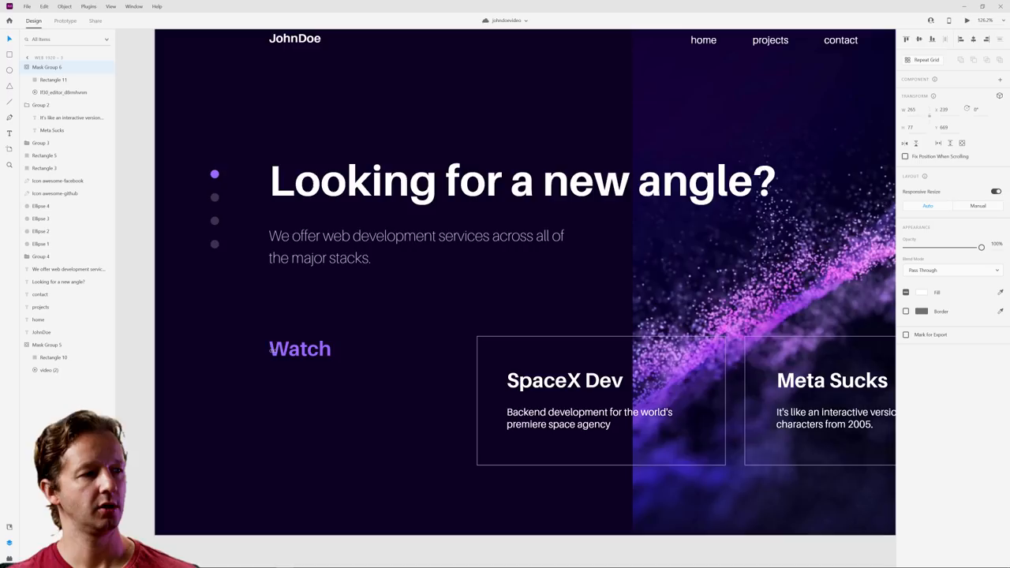
Shift-select the Watch label together with the masked arrow animation
left_click(300, 349)
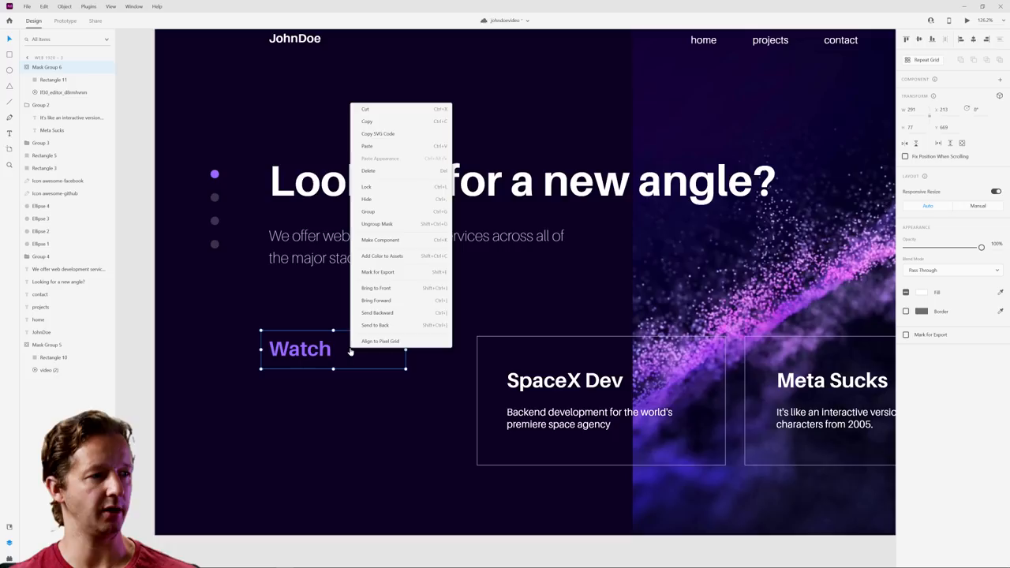
Make Watch and the arrow animation a component and add a Hover State to it
left_click(380, 240)
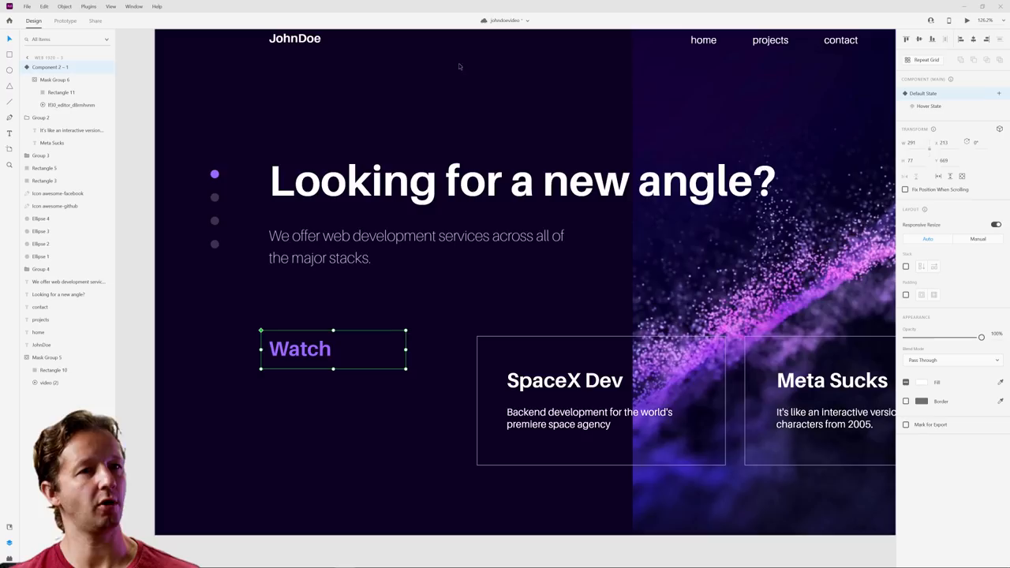
left_click(71, 104)
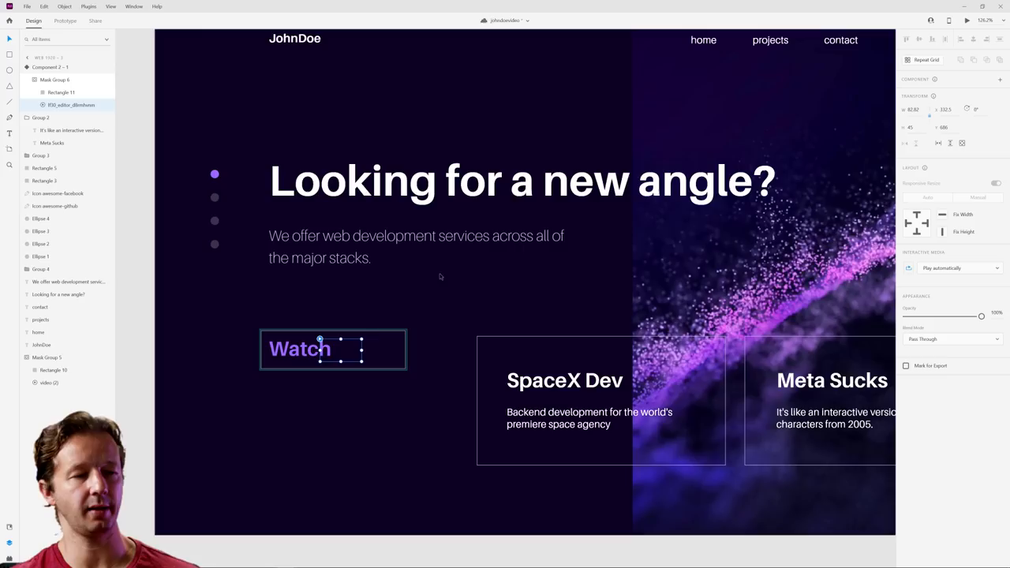
Change the Media Playback option of the Lottie layer inside the Watch component
left_click(967, 19)
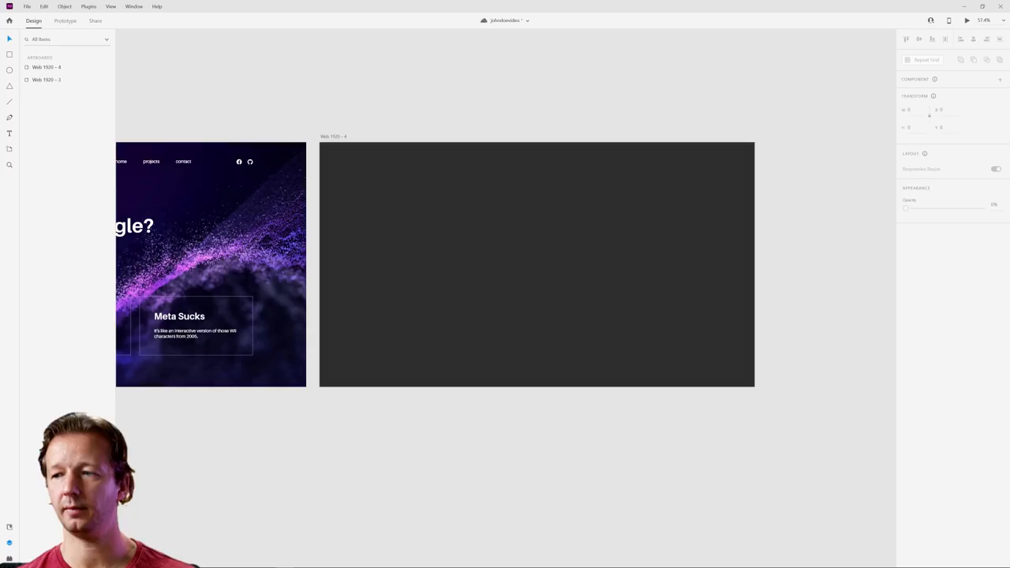
Wire the Watch button to the loader artboard with a Tap trigger opening it as an Overlay
left_click(537, 256)
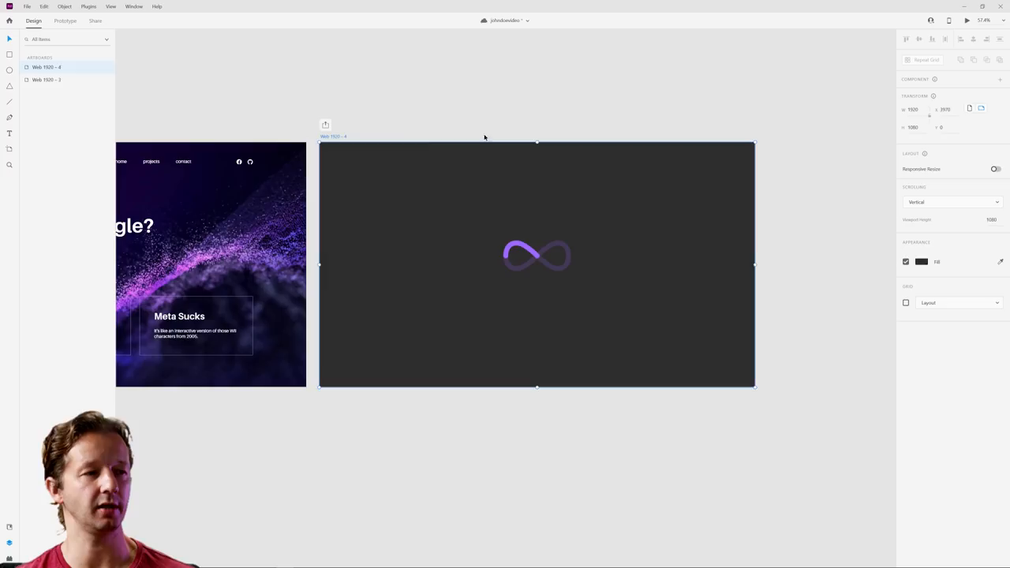
left_click(64, 21)
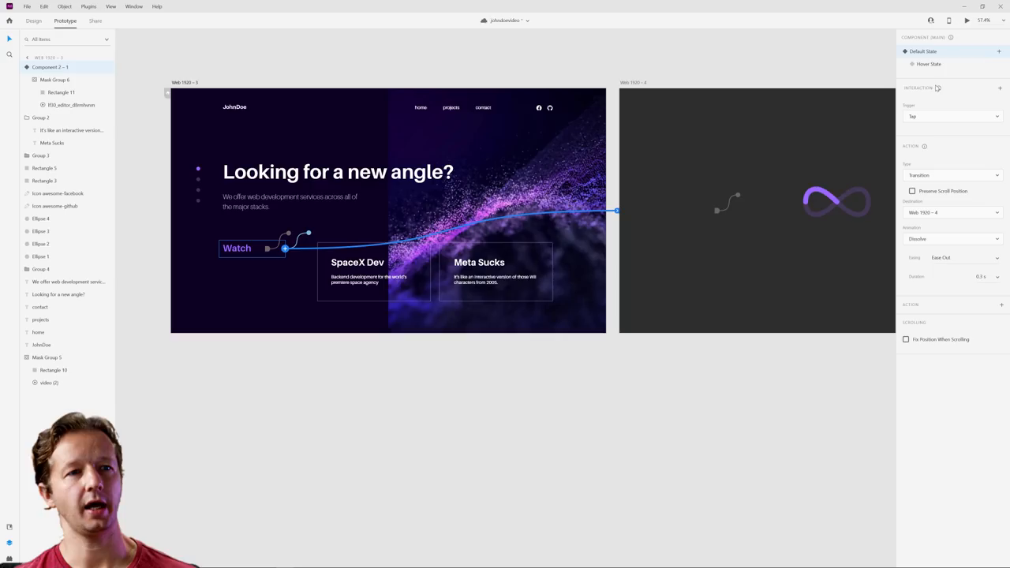
left_click(950, 174)
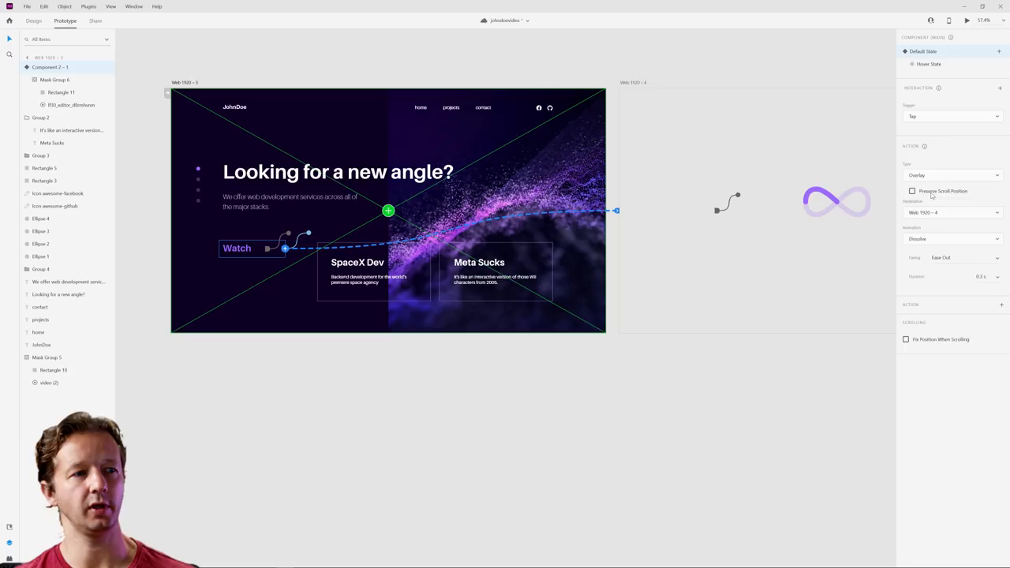
left_click(33, 20)
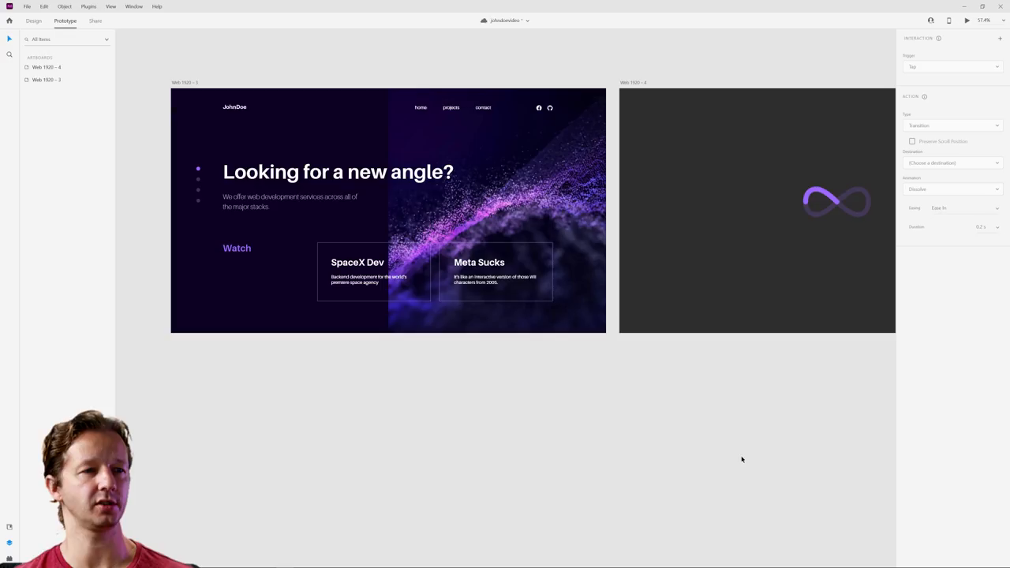
scroll("down", 3)
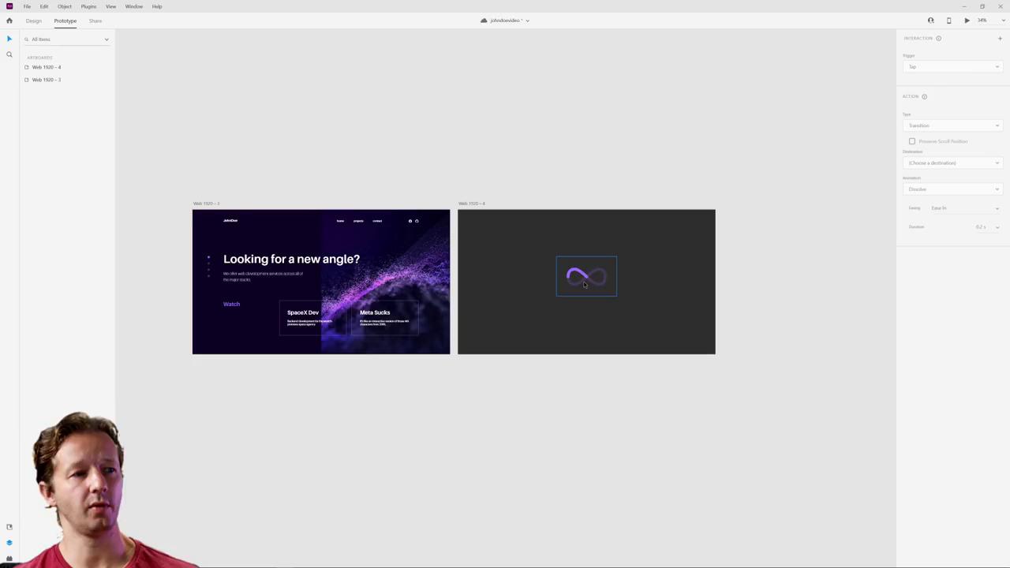
left_click(533, 329)
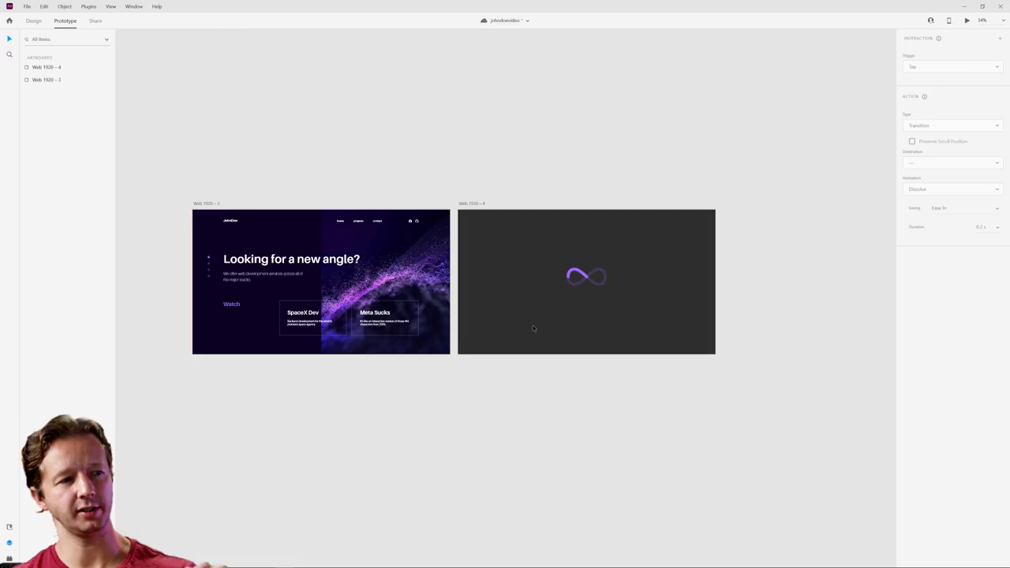
left_click(33, 20)
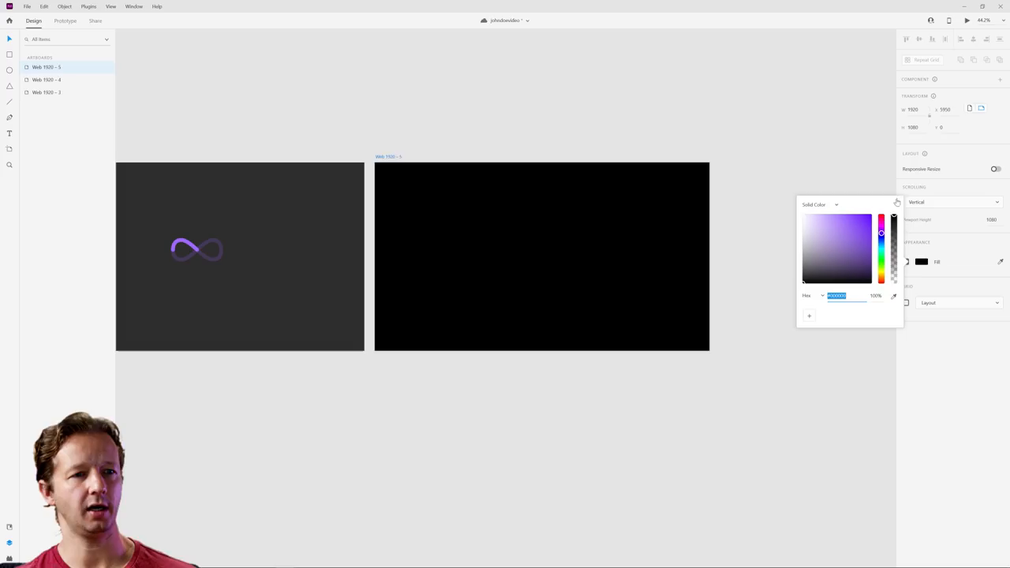
Fill the new third artboard with #000000 and place the Earth footage on it
left_click(552, 252)
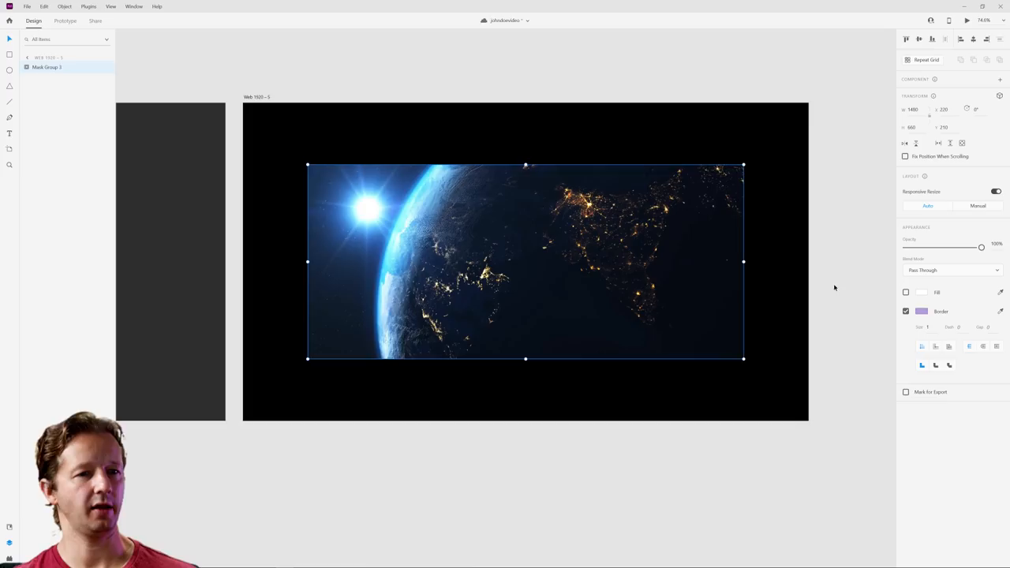
left_click(65, 20)
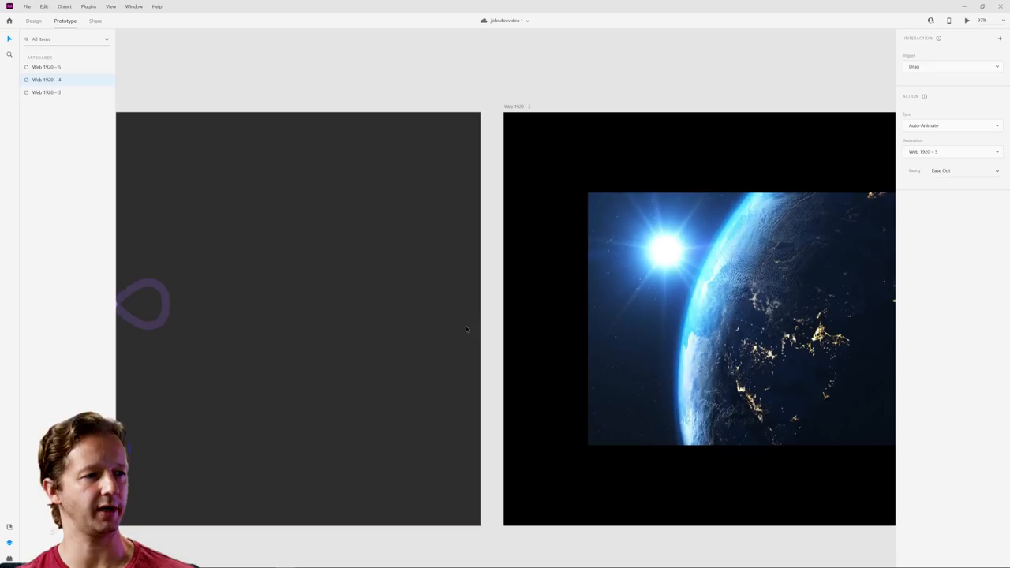
Link the loader artboard to Web 1920 – 3 with an Auto-Animate transition
left_click(950, 67)
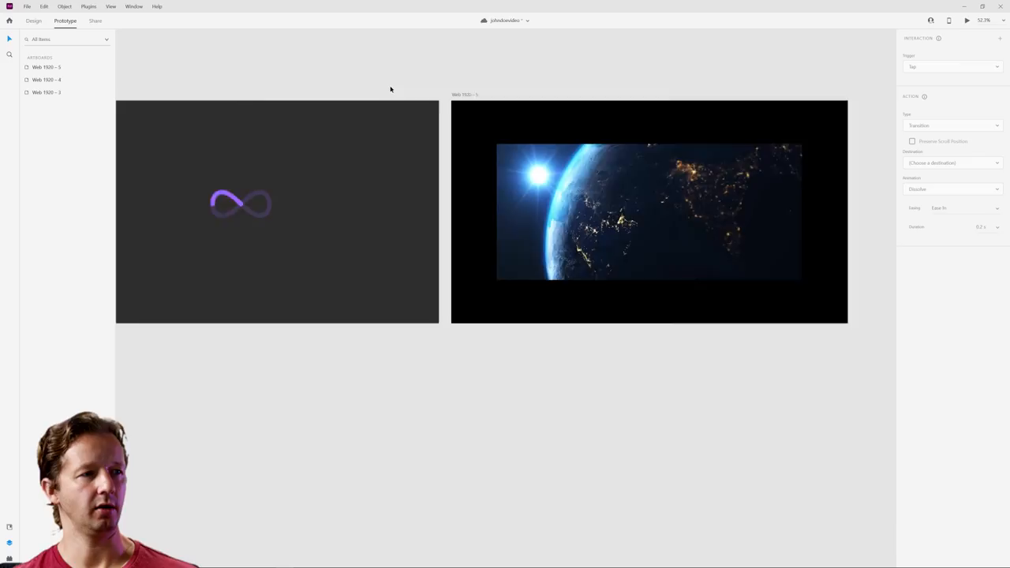
left_click(966, 20)
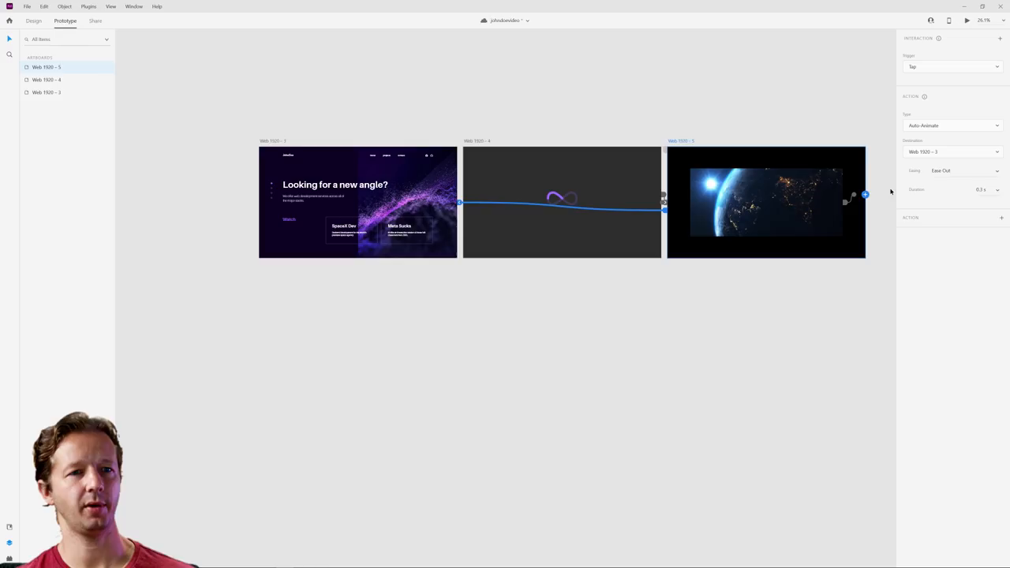
Launch the desktop preview of the three-artboard prototype
left_click(968, 19)
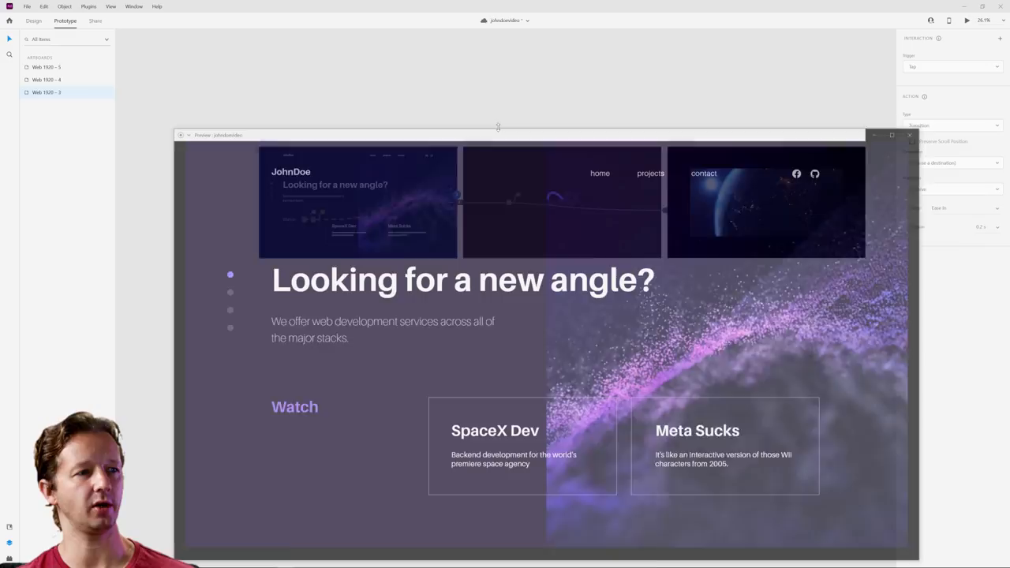